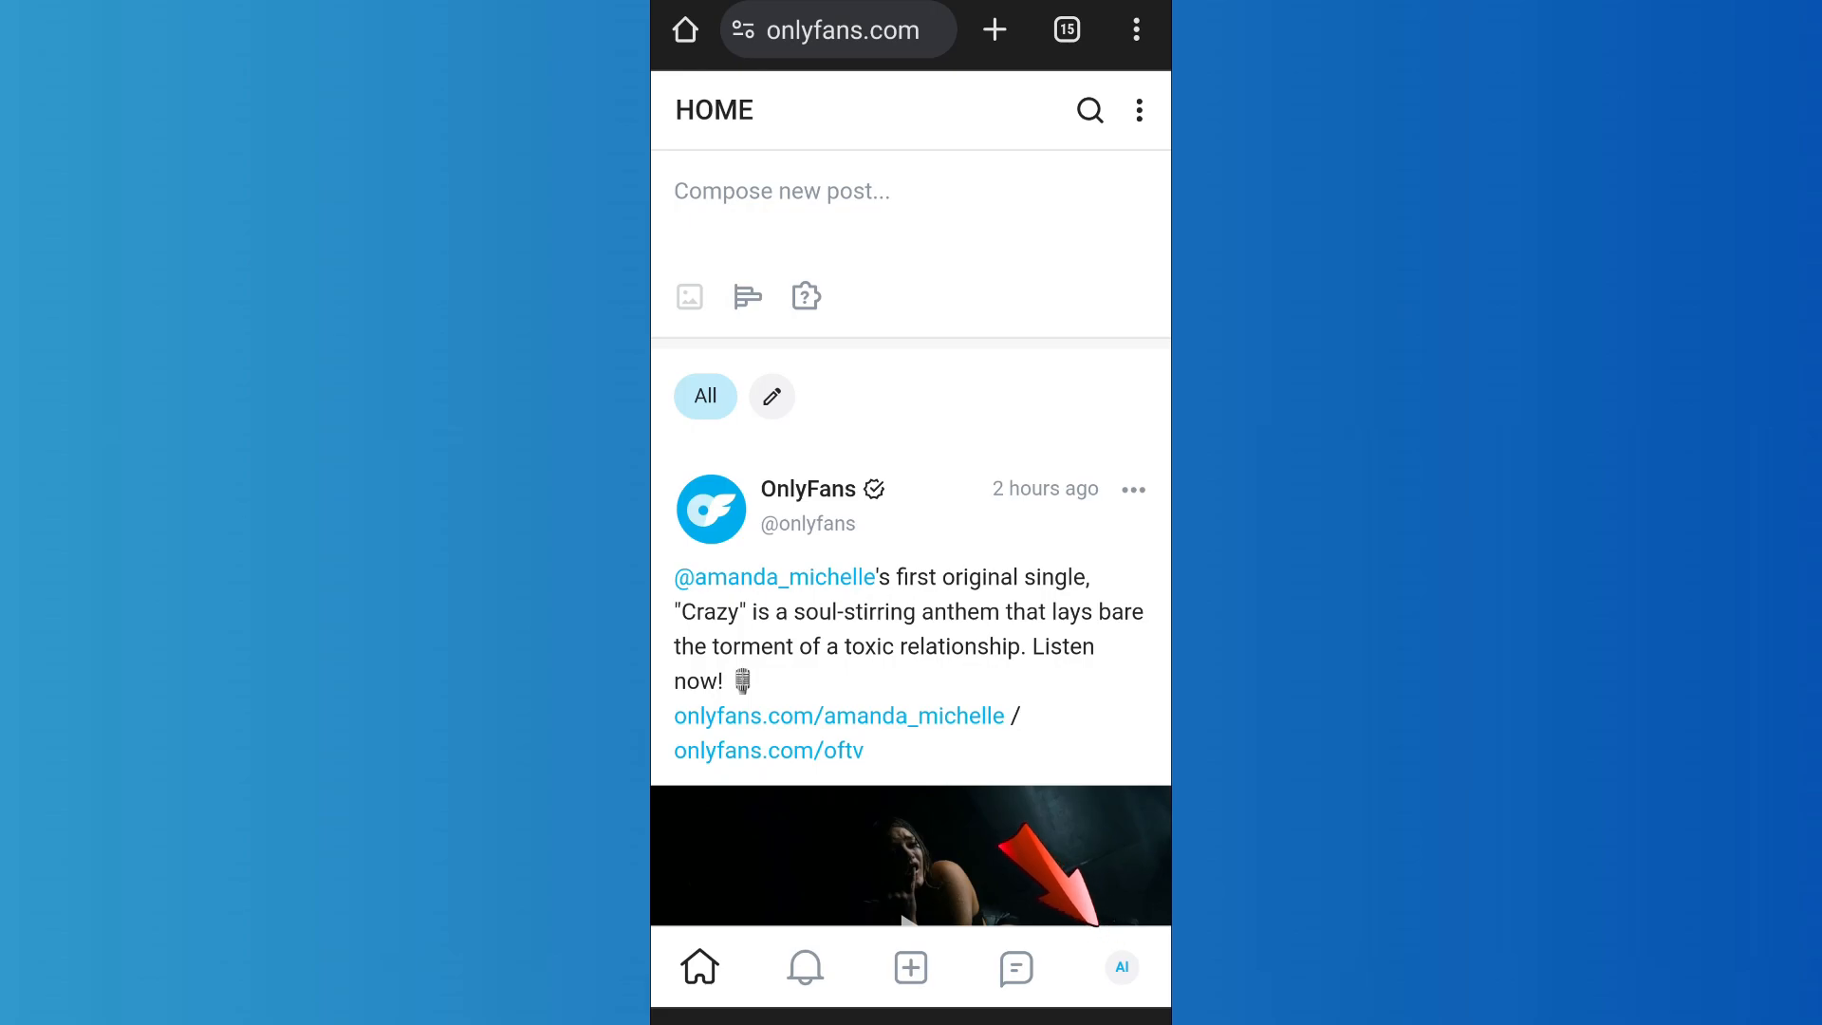
- Copy your OnlyFans profile link from the profile share options into the browser address bar
{"action": "left_click", "coordinate": [1119, 967]}
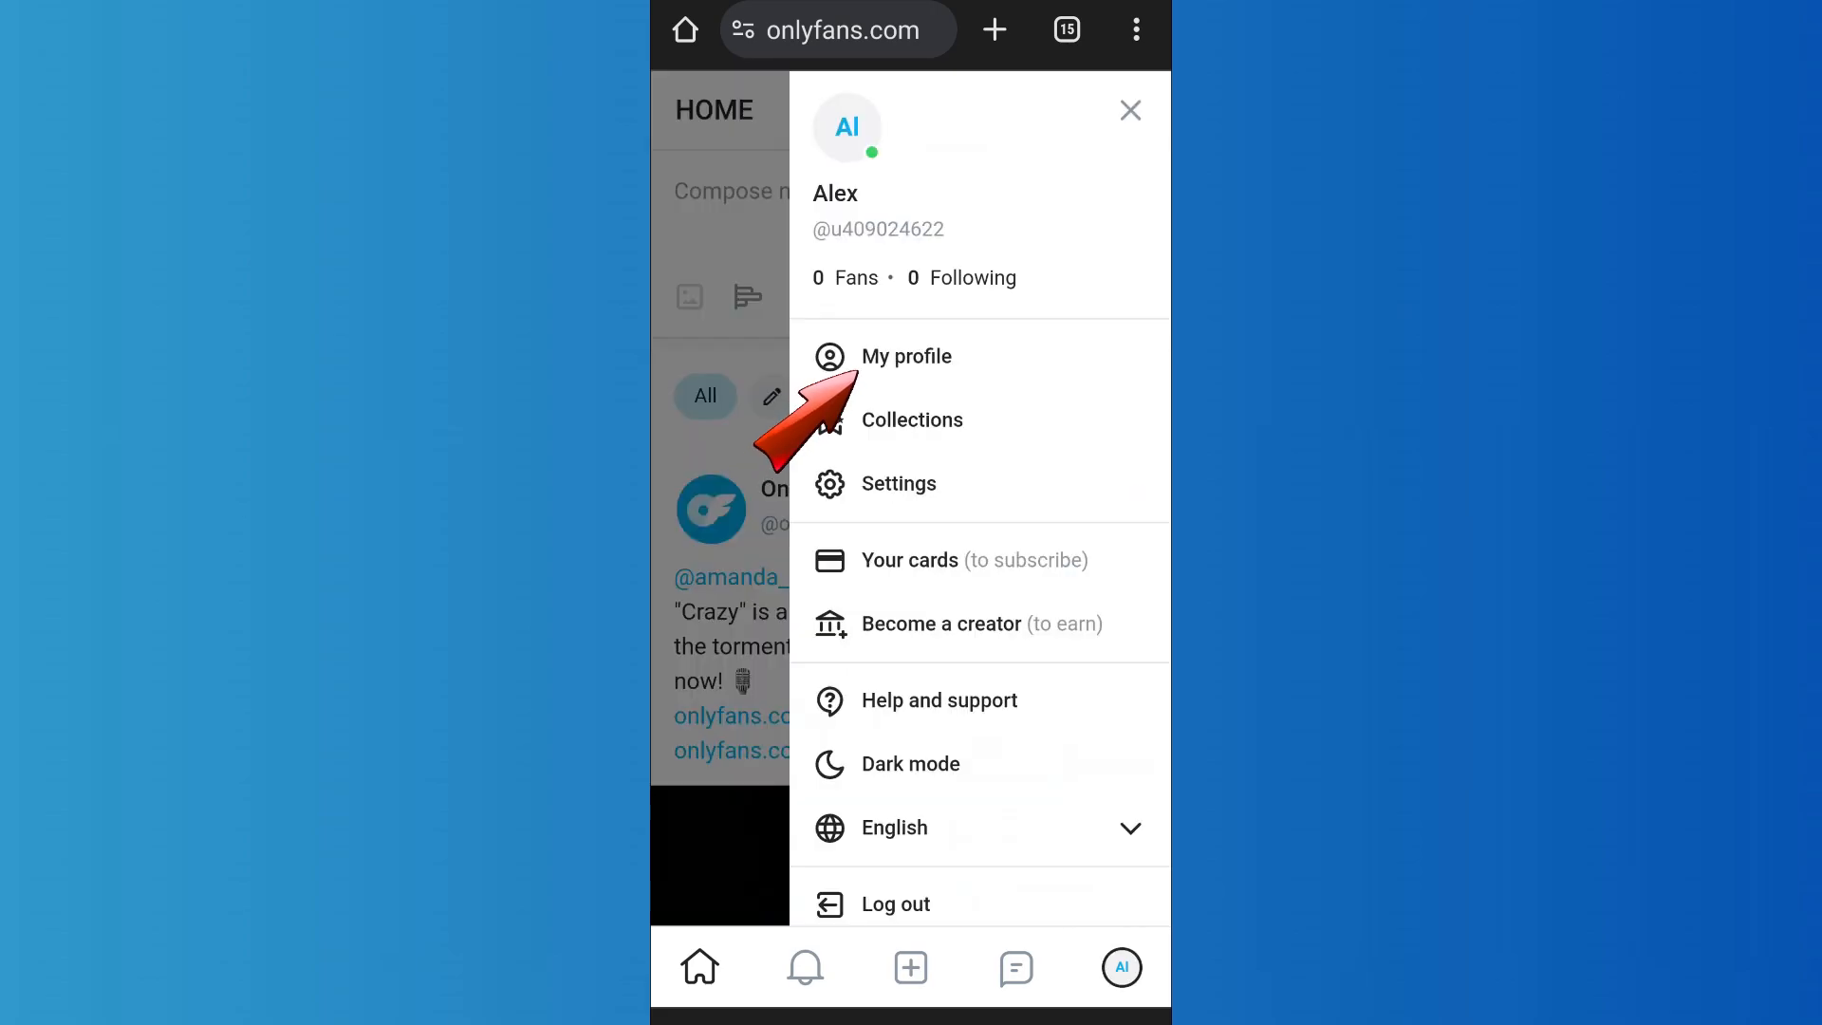
{"action": "left_click", "coordinate": [906, 357]}
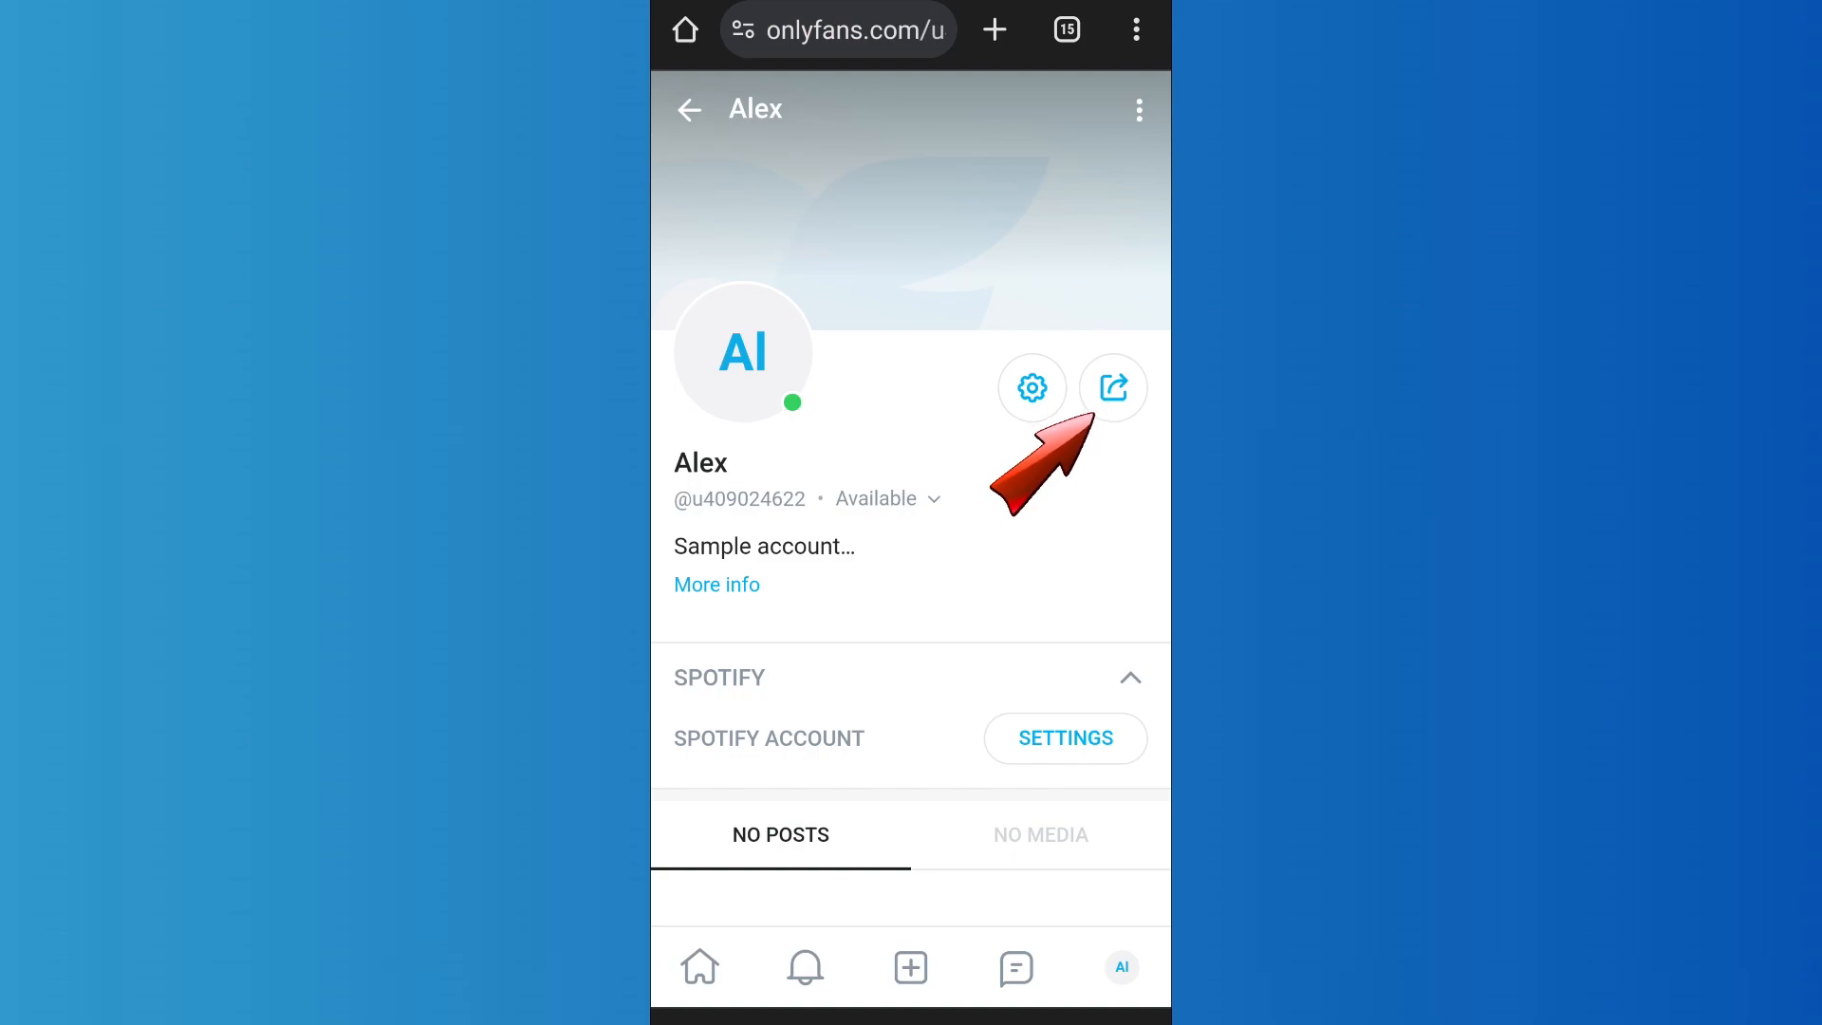
{"action": "left_click", "coordinate": [1112, 387]}
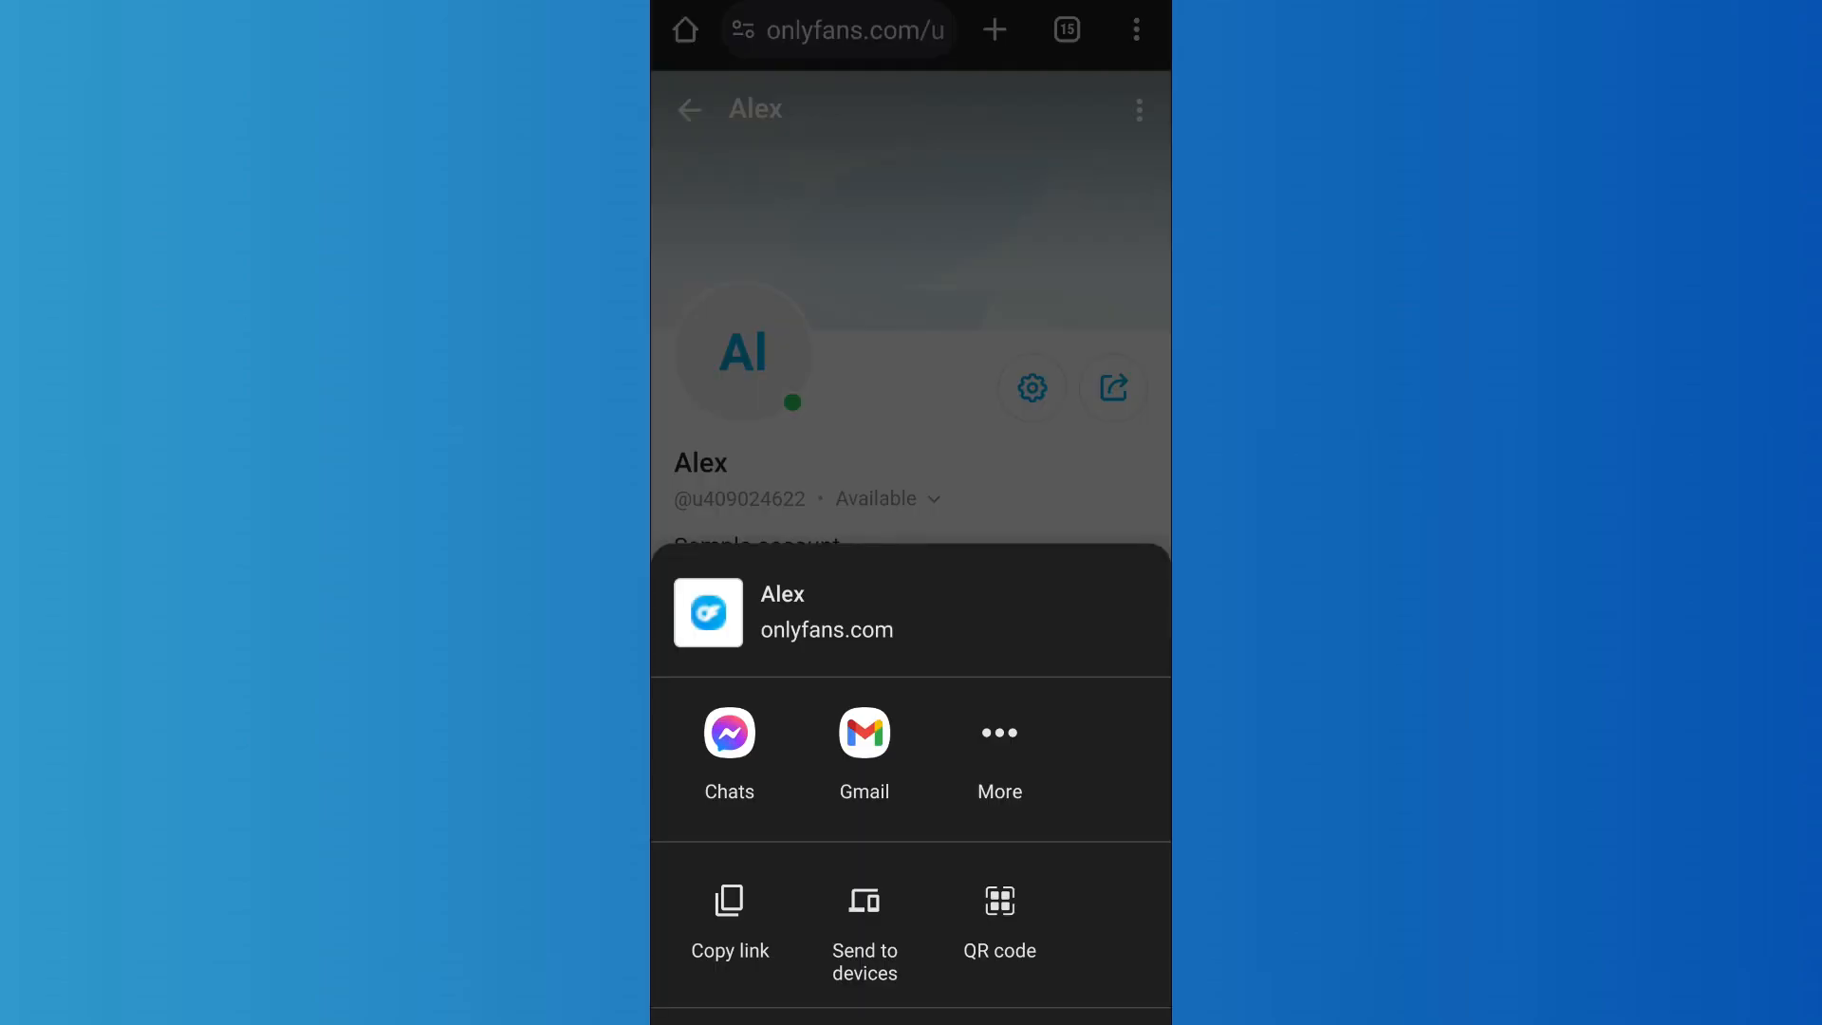
{"action": "left_click", "coordinate": [730, 916]}
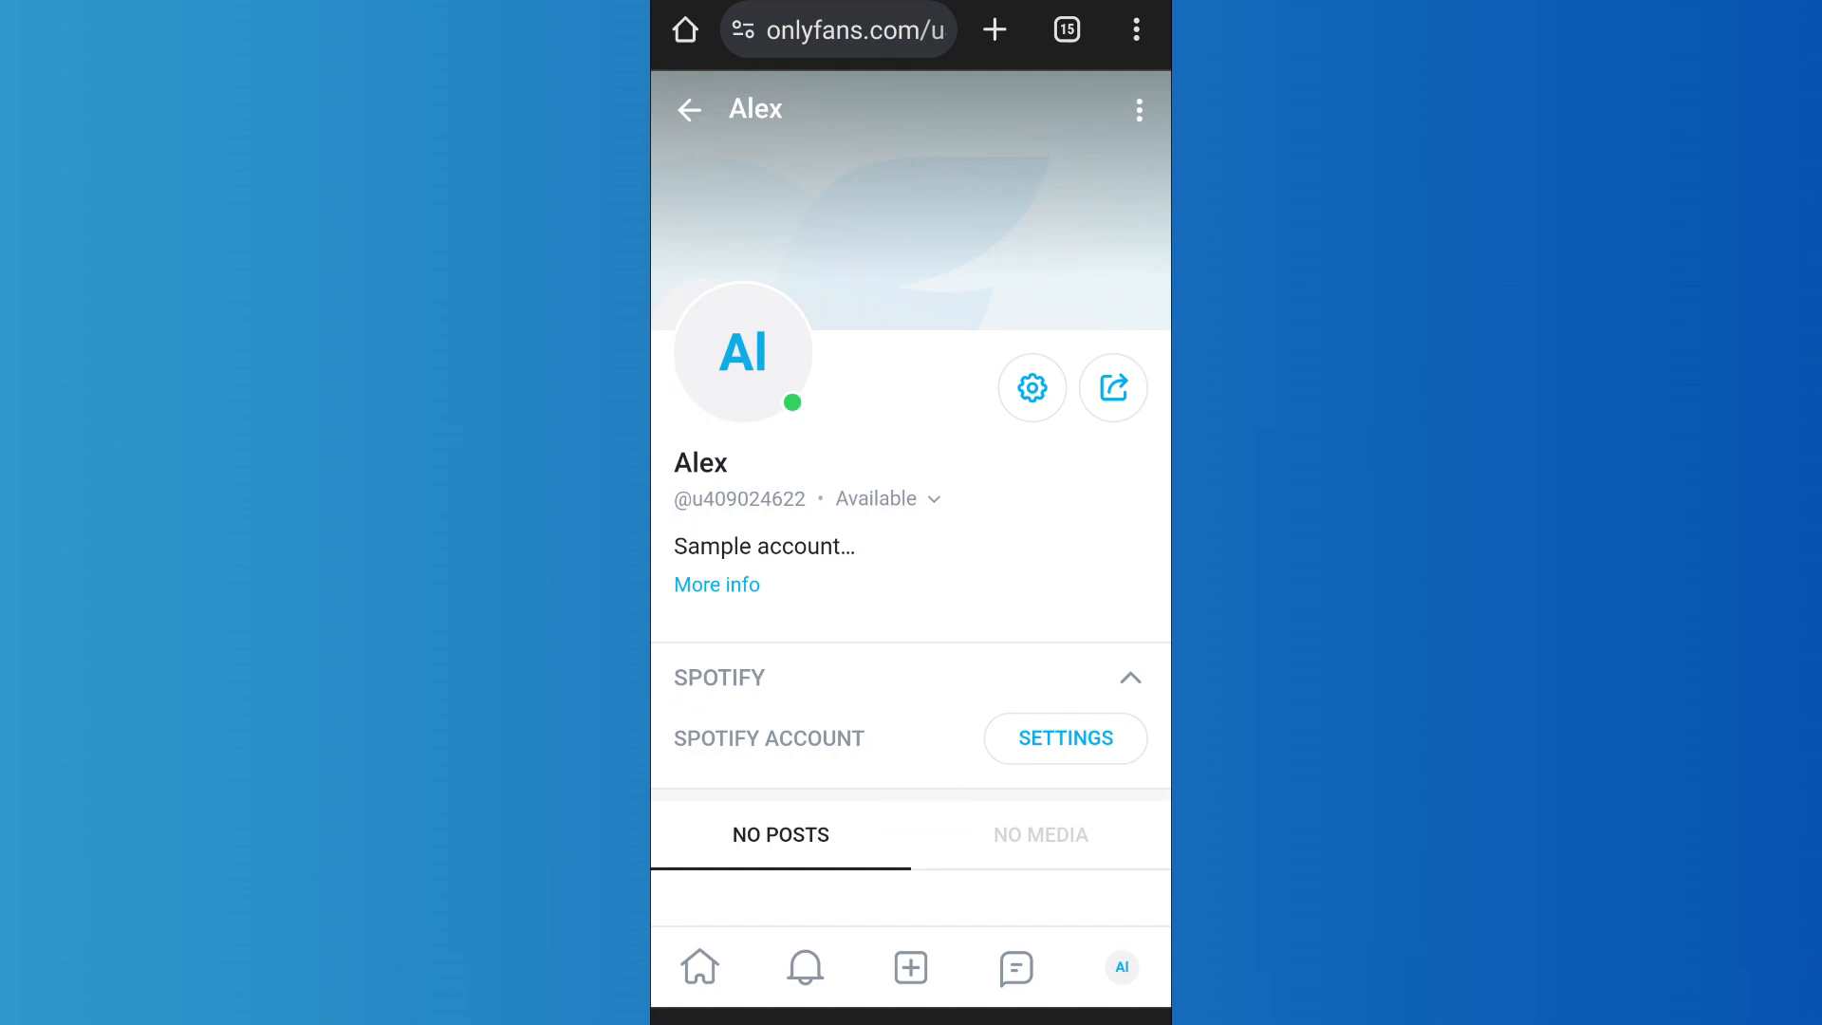
{"action": "left_click", "coordinate": [837, 30]}
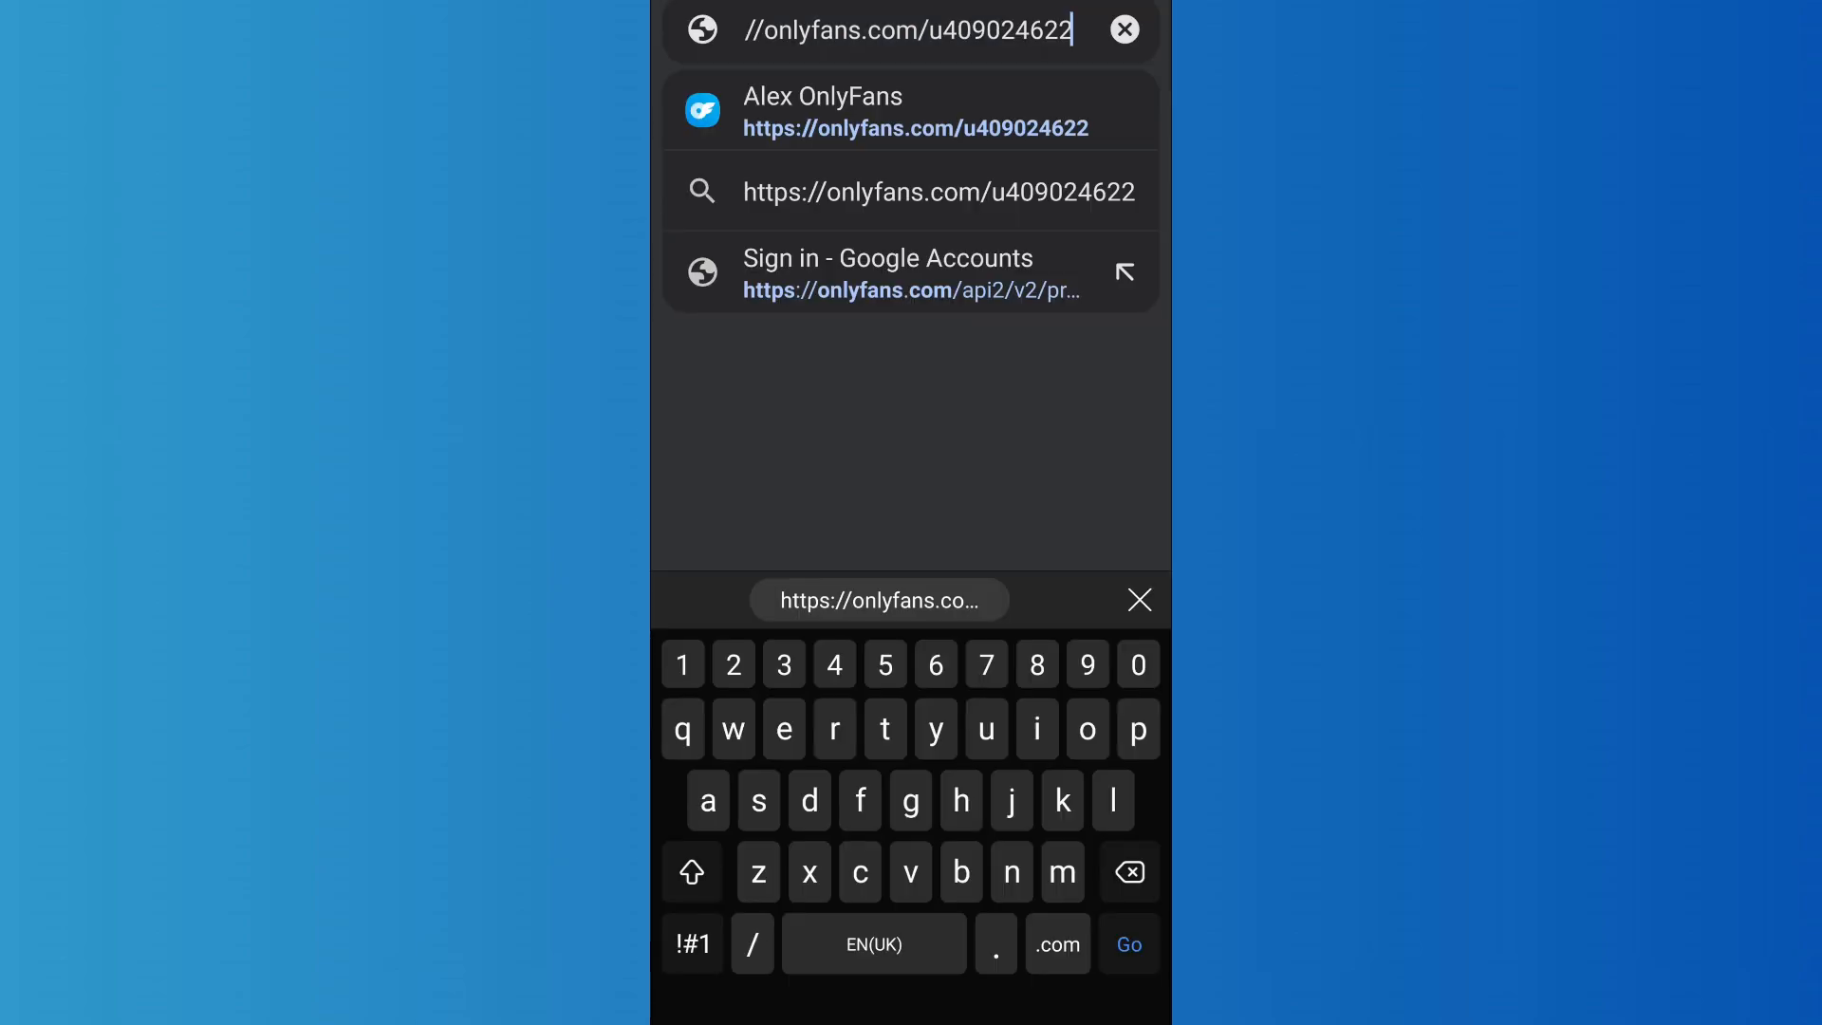